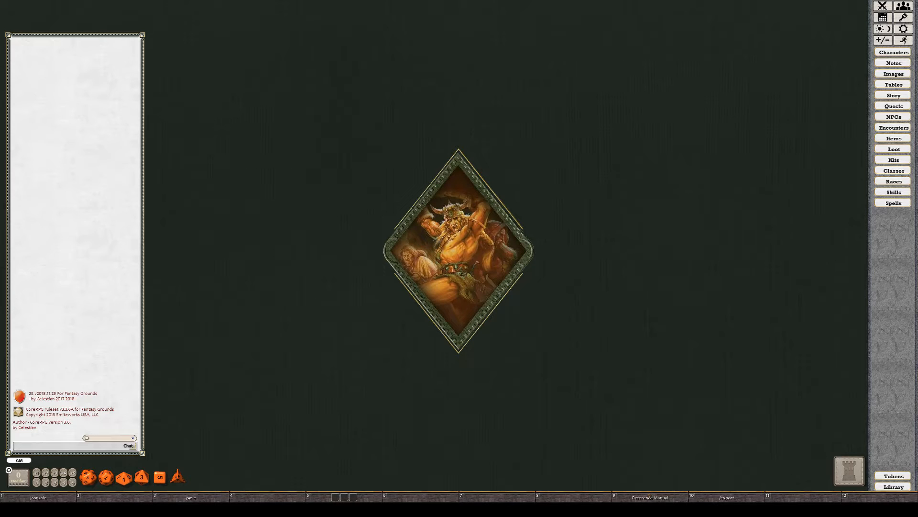
# Step: Load the Temple of Elemental Evil module from the Library and bring up its Reference Manual
pyautogui.click(893, 486)
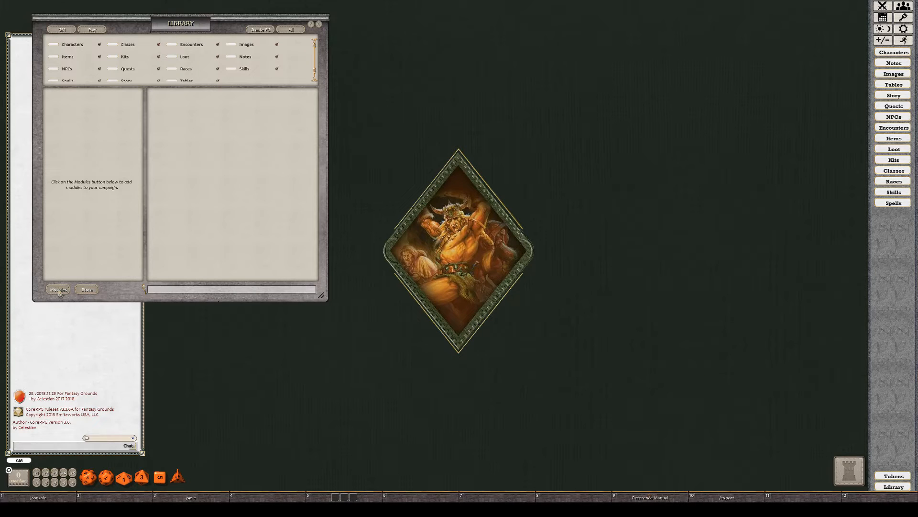
pyautogui.click(58, 289)
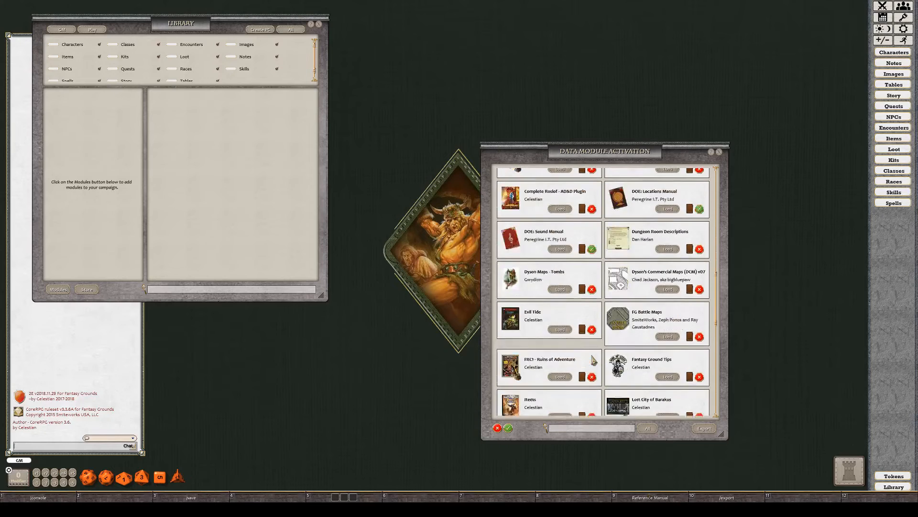
pyautogui.scroll(-3)
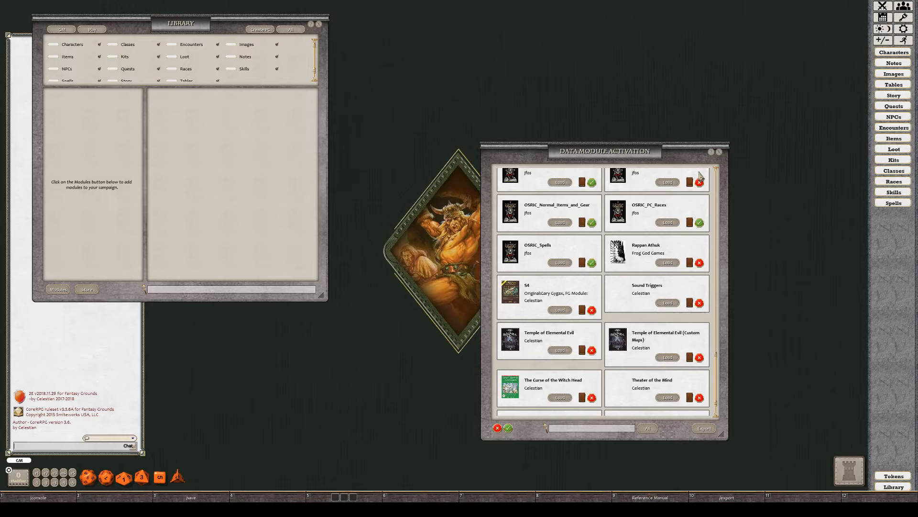
pyautogui.click(560, 350)
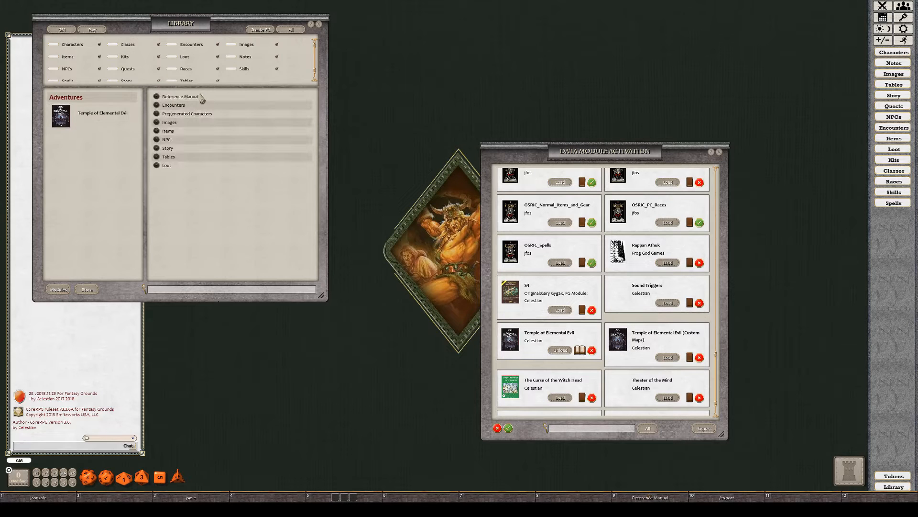
pyautogui.click(181, 96)
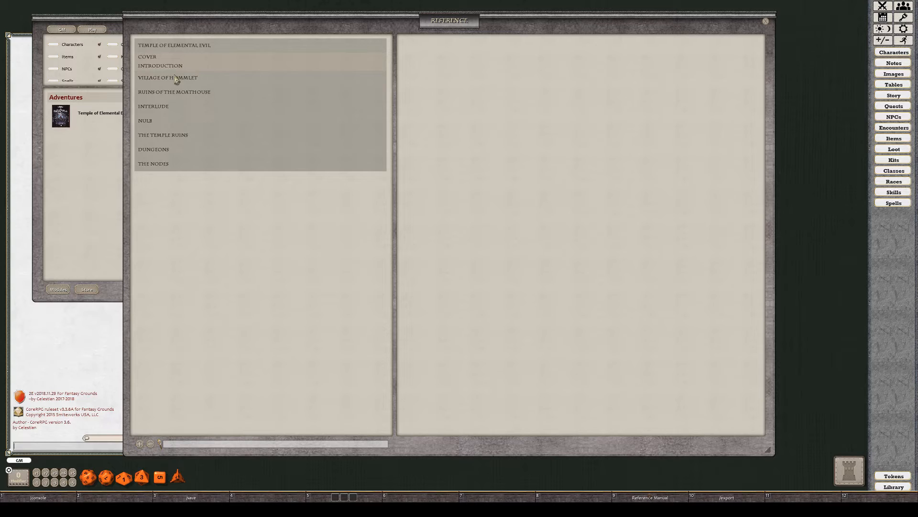
# Step: Expand the manual chapters, view the Cover page image at full size and dismiss it
pyautogui.click(168, 77)
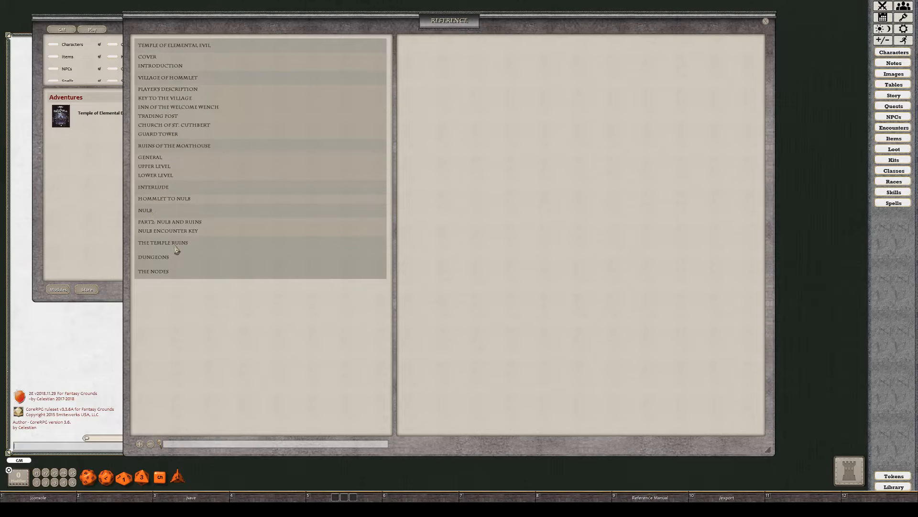
pyautogui.click(162, 242)
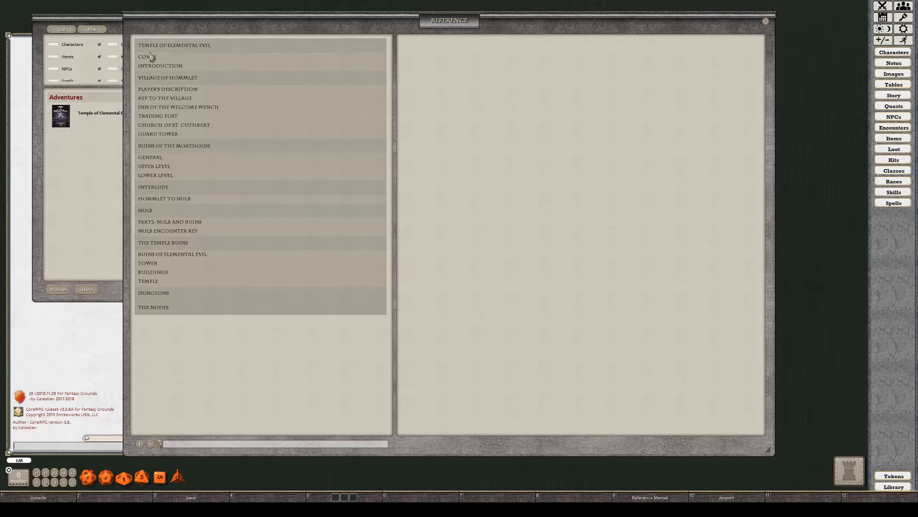
pyautogui.click(146, 56)
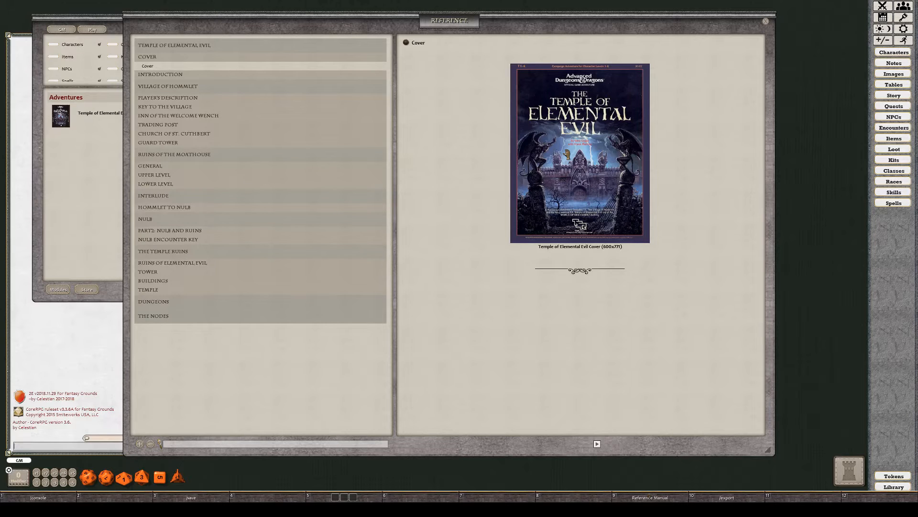
pyautogui.doubleClick(580, 152)
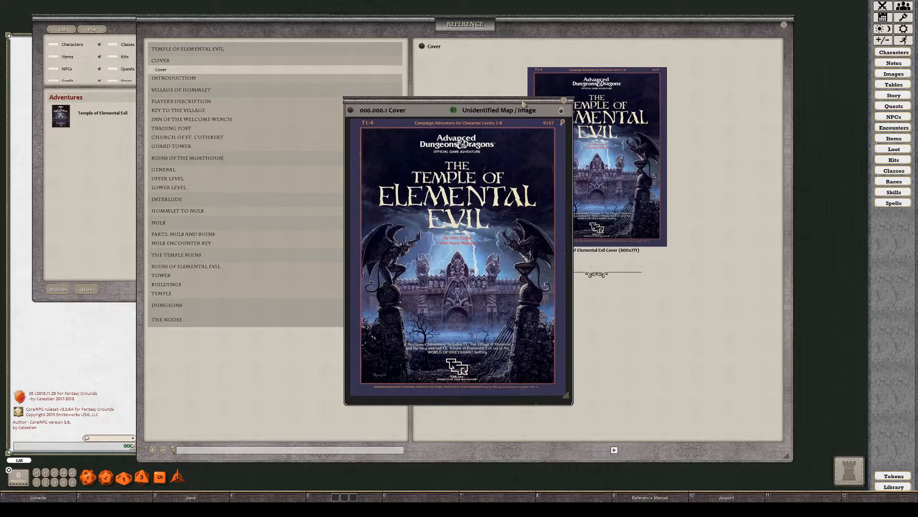
pyautogui.click(563, 101)
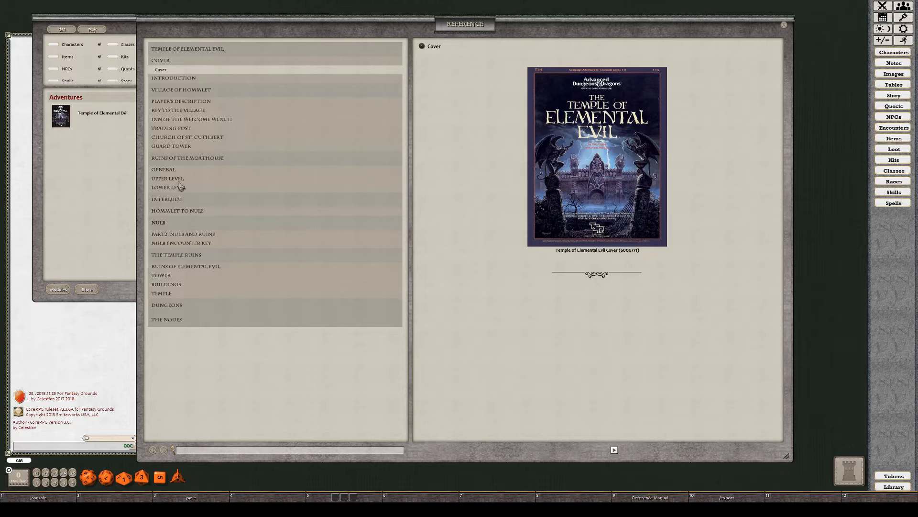
# Step: Expand and collapse the Upper Level rooms section, starting with Pool
pyautogui.click(168, 179)
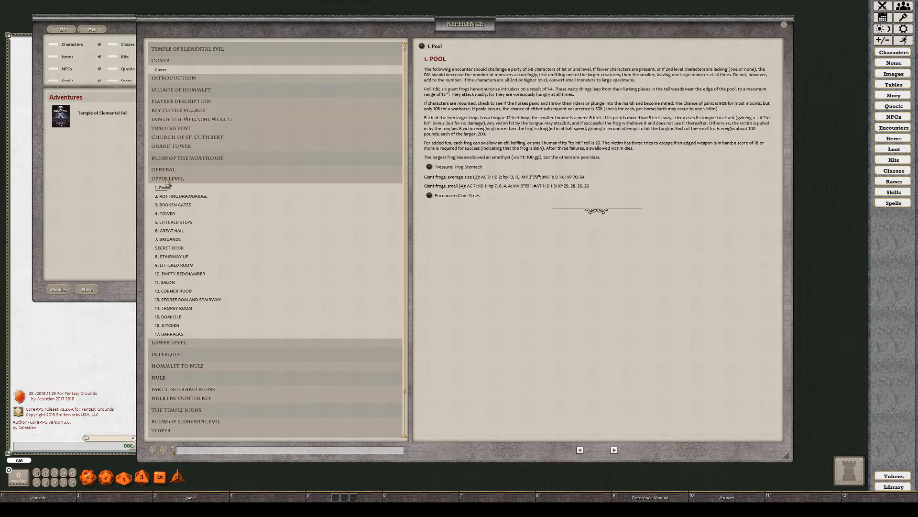
pyautogui.moveTo(202, 310)
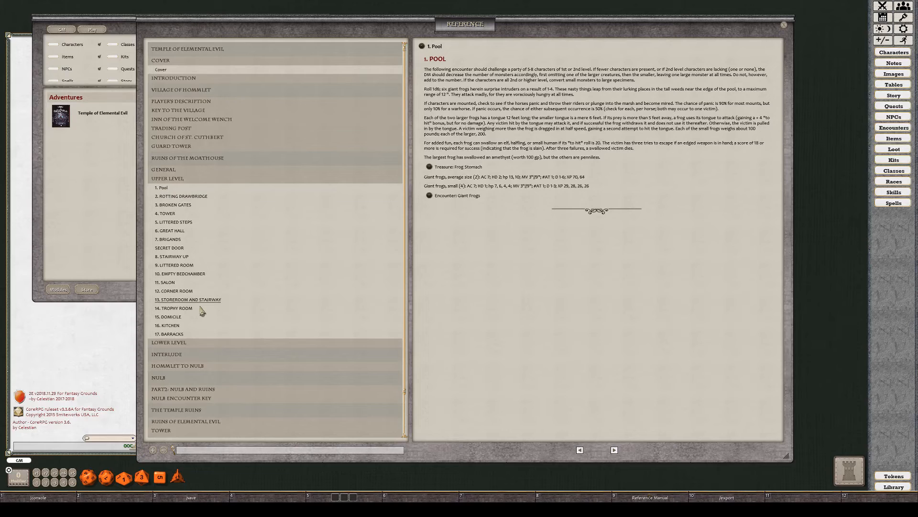
pyautogui.click(167, 178)
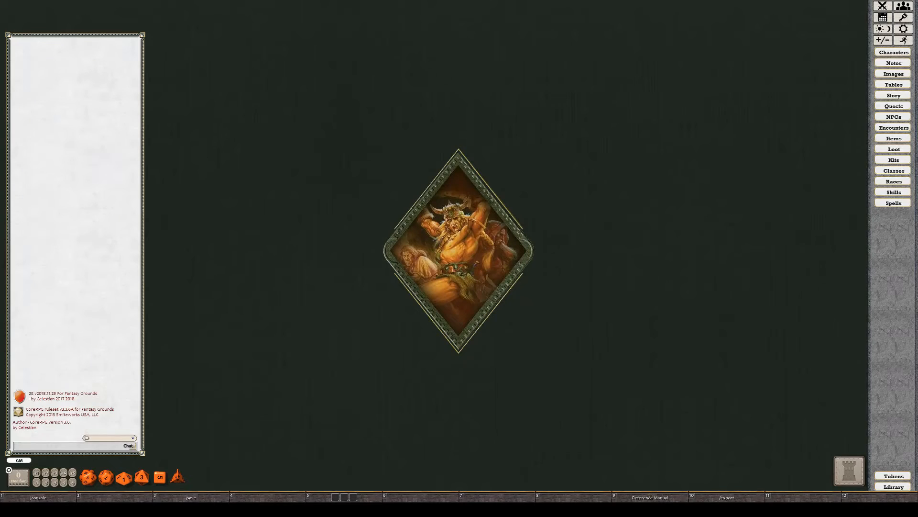
# Step: Show the campaign's Story entries, including Cover and Introduction
pyautogui.click(893, 94)
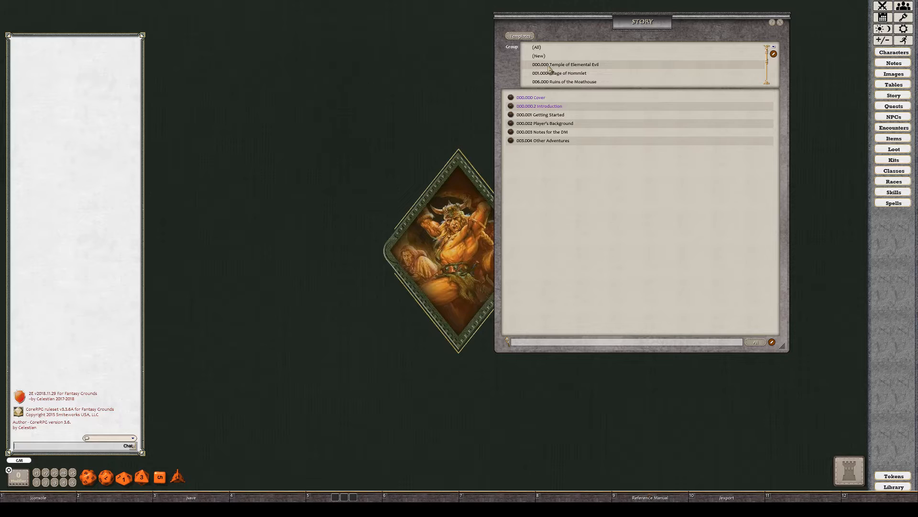
pyautogui.scroll(-3)
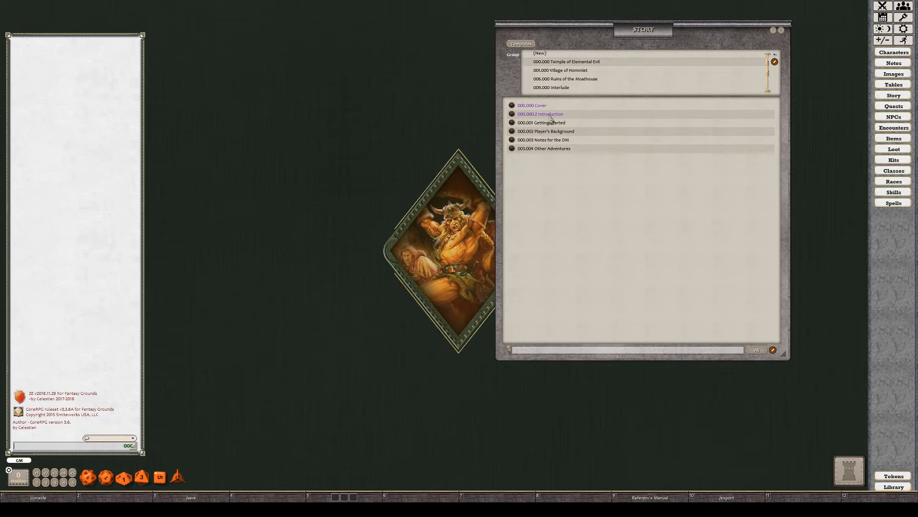
pyautogui.moveTo(560, 158)
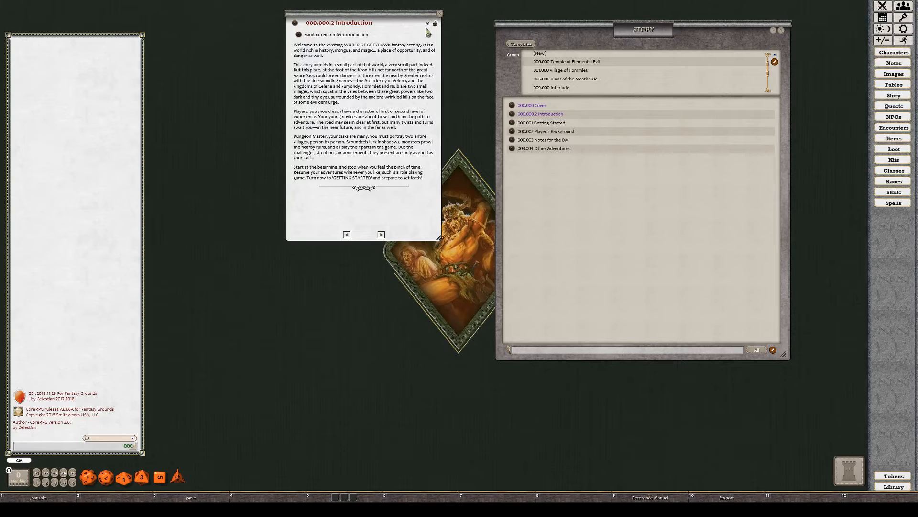
pyautogui.moveTo(429, 28)
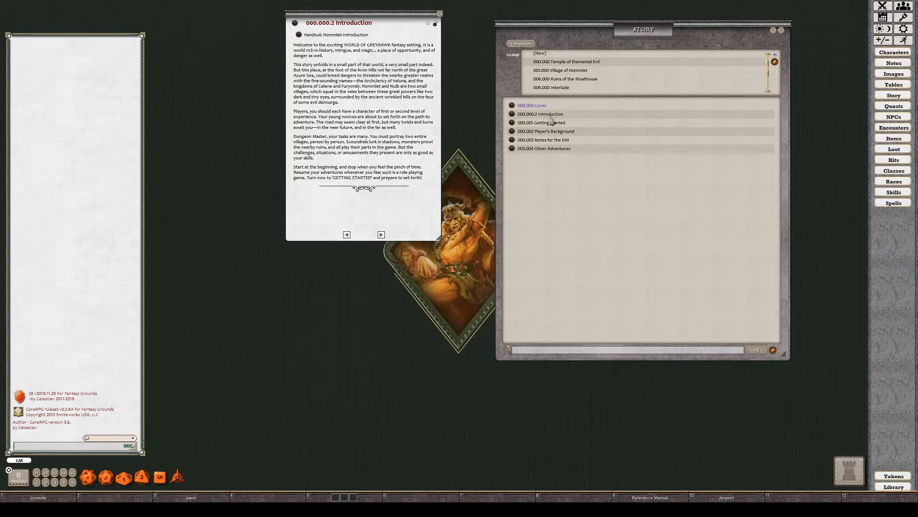
pyautogui.moveTo(421, 52)
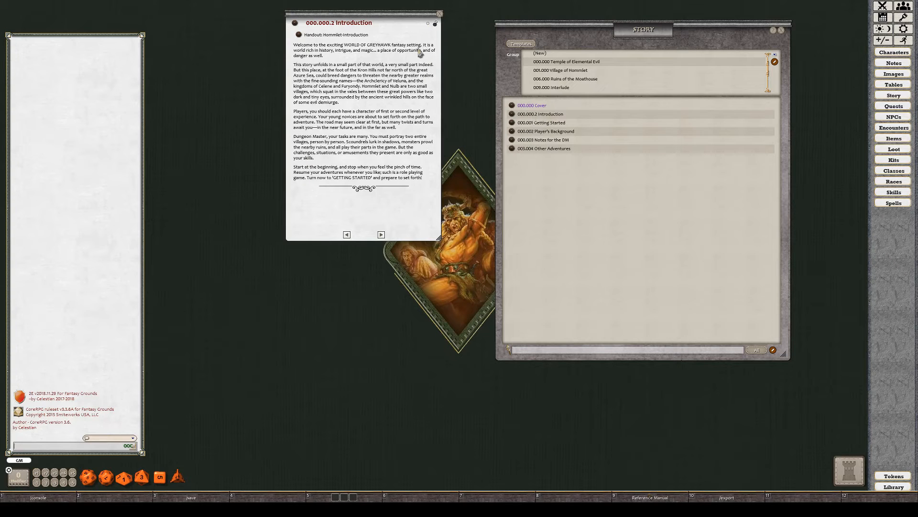
pyautogui.click(539, 114)
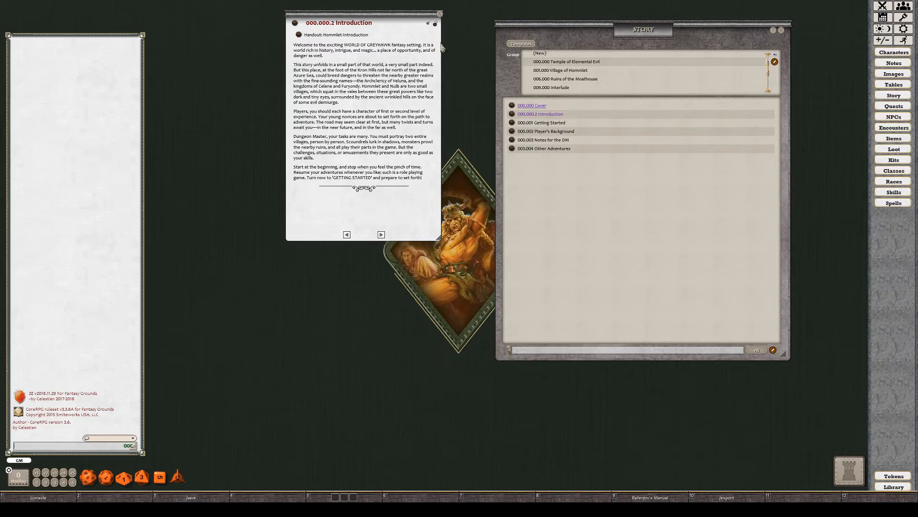
pyautogui.click(439, 12)
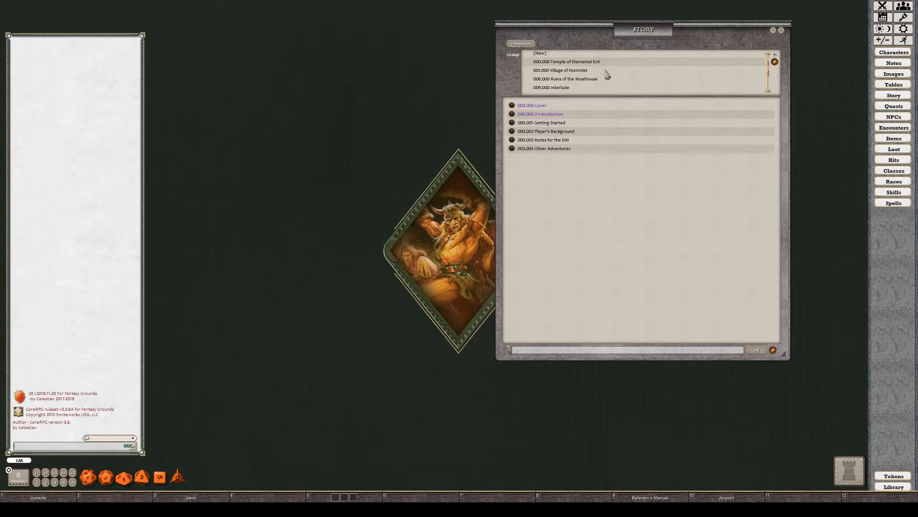
pyautogui.click(586, 78)
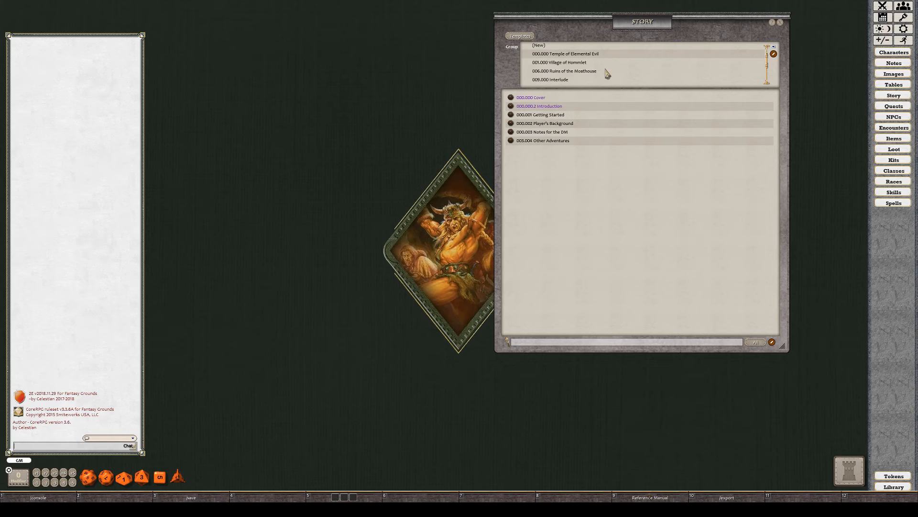
pyautogui.doubleClick(530, 98)
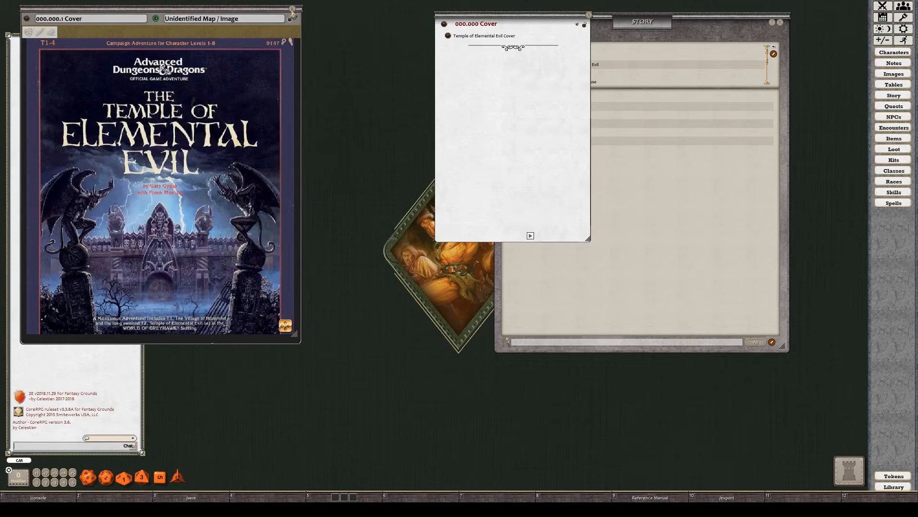
# Step: Close the Cover entry so only the Story list with its chapter groups remains
pyautogui.click(294, 12)
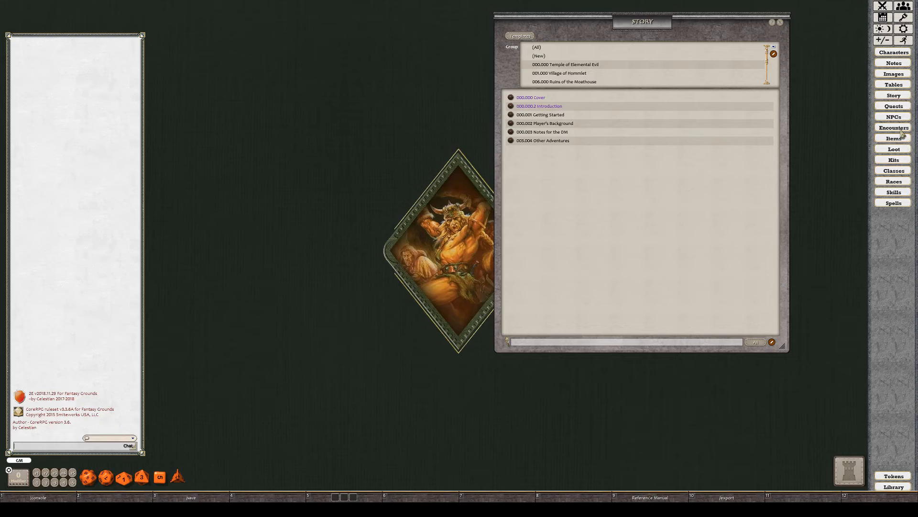
# Step: Show the Encounters and Tables lists, filter Story to Ruins of the Moathouse and view the Lower Level map
pyautogui.click(894, 128)
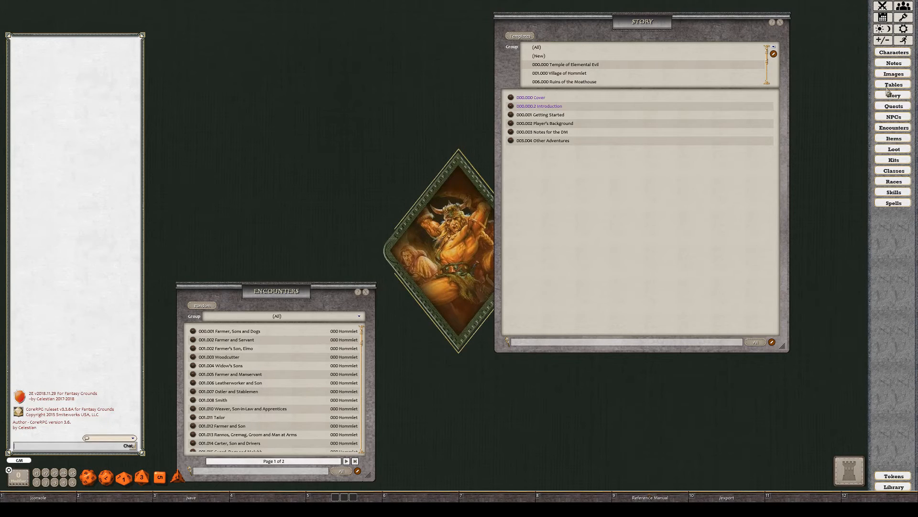
pyautogui.click(894, 85)
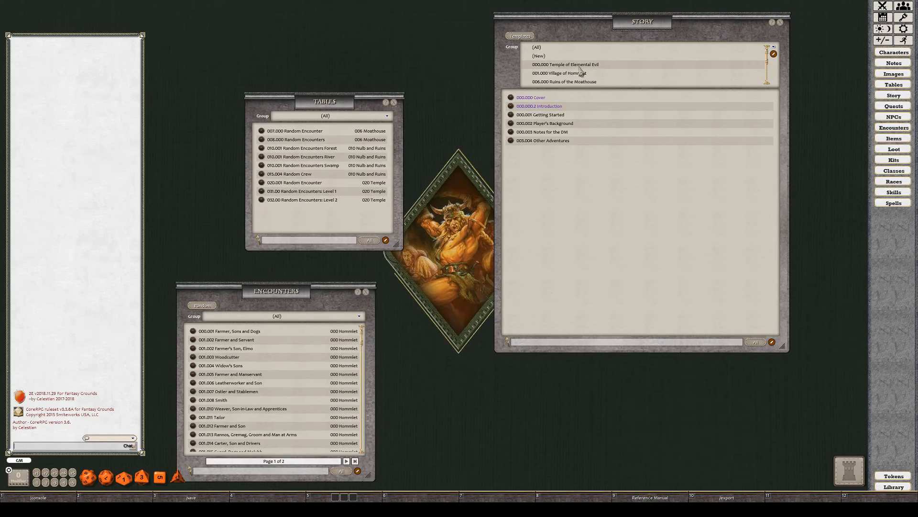
pyautogui.click(565, 81)
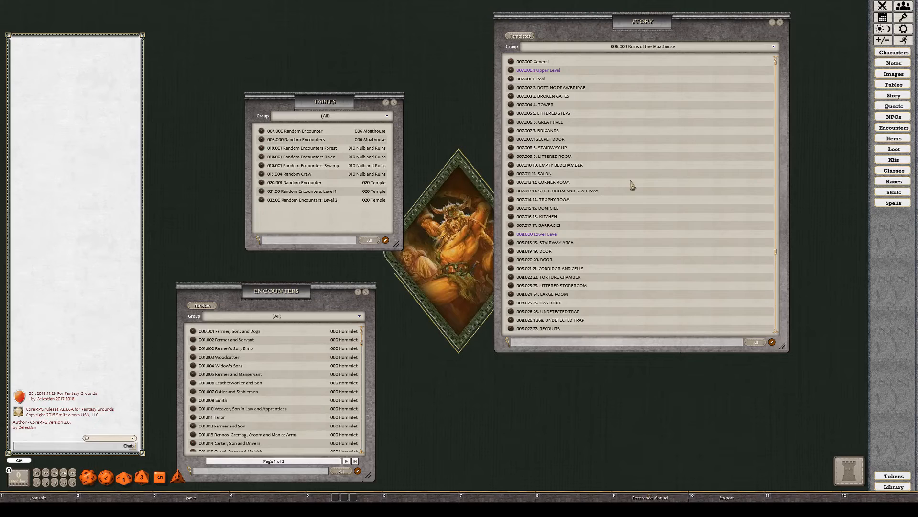
pyautogui.click(537, 234)
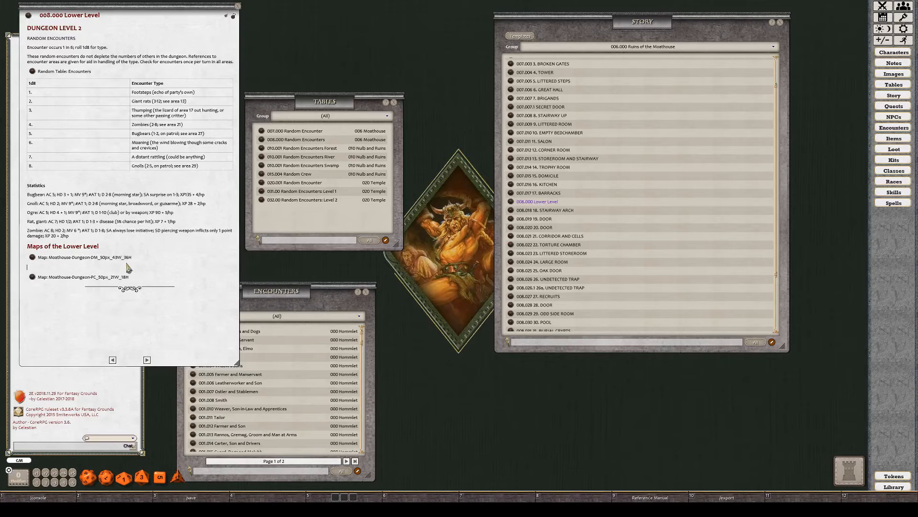
pyautogui.moveTo(40, 264)
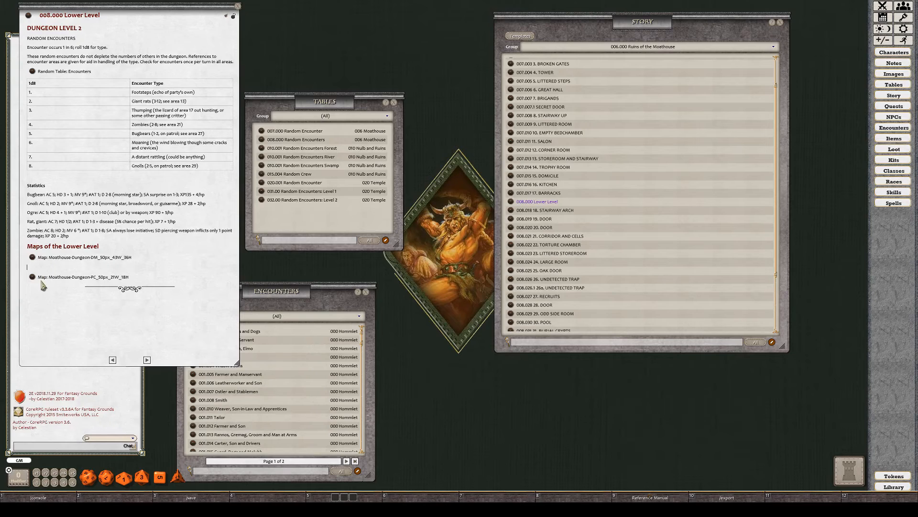
pyautogui.moveTo(44, 266)
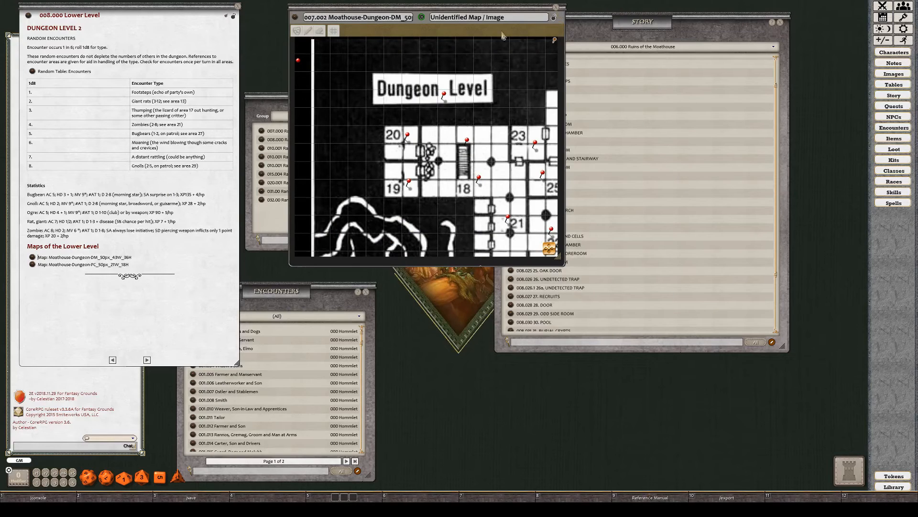
pyautogui.click(554, 17)
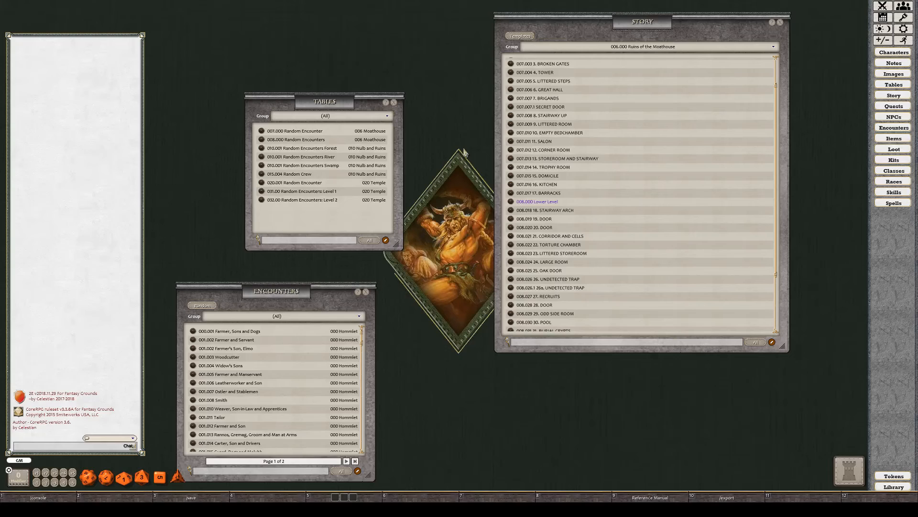
pyautogui.moveTo(454, 215)
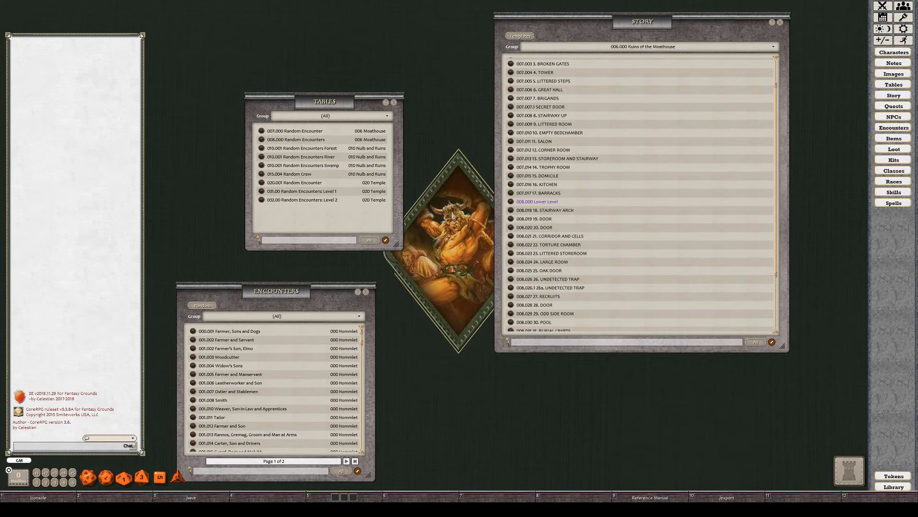
pyautogui.moveTo(84, 387)
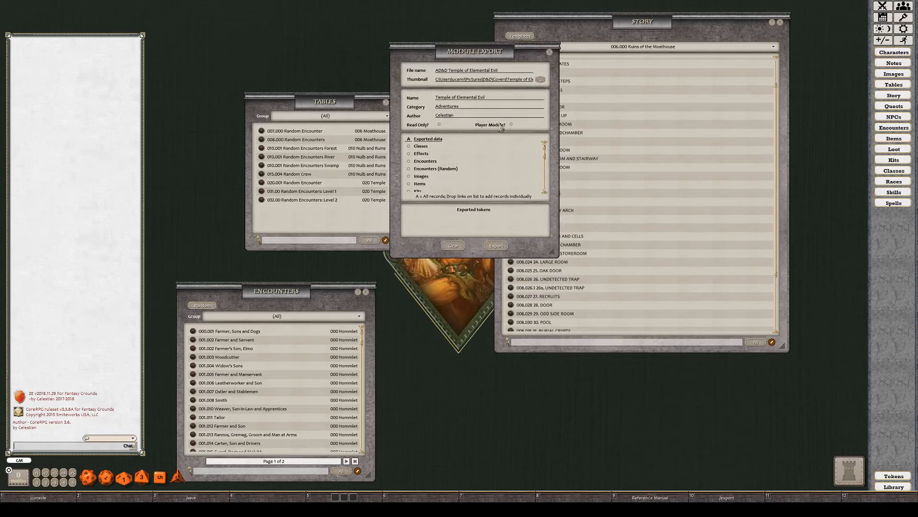
# Step: Resize the Module Export window, tick every exported data category and export the module
pyautogui.moveTo(548, 260); pyautogui.dragTo(548, 419)
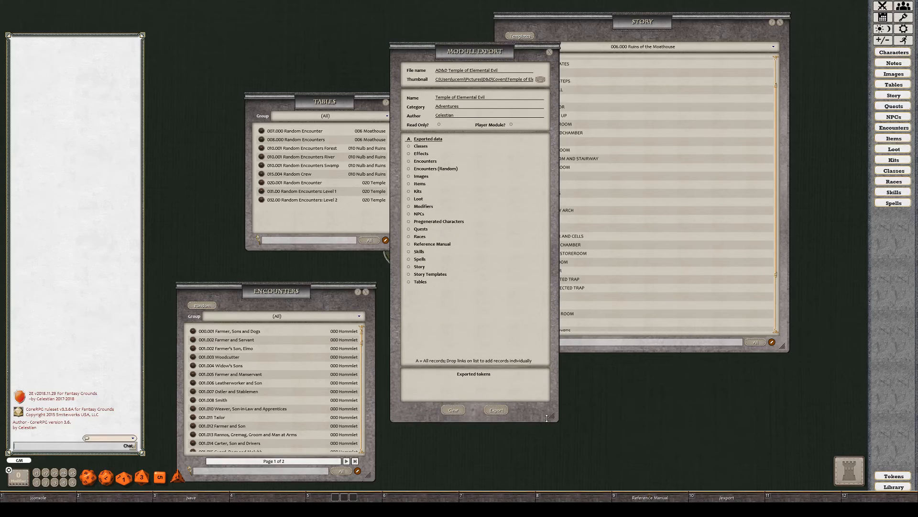
pyautogui.moveTo(474, 52); pyautogui.dragTo(486, 100)
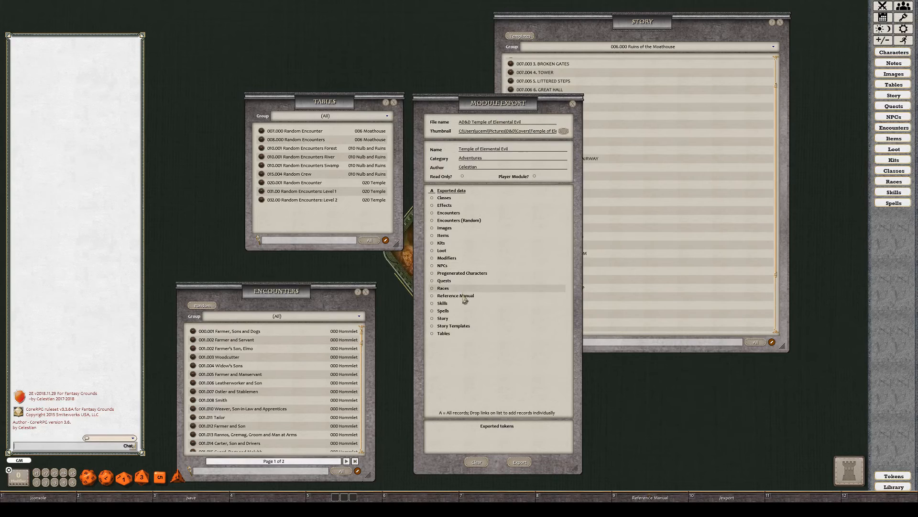
pyautogui.moveTo(502, 288)
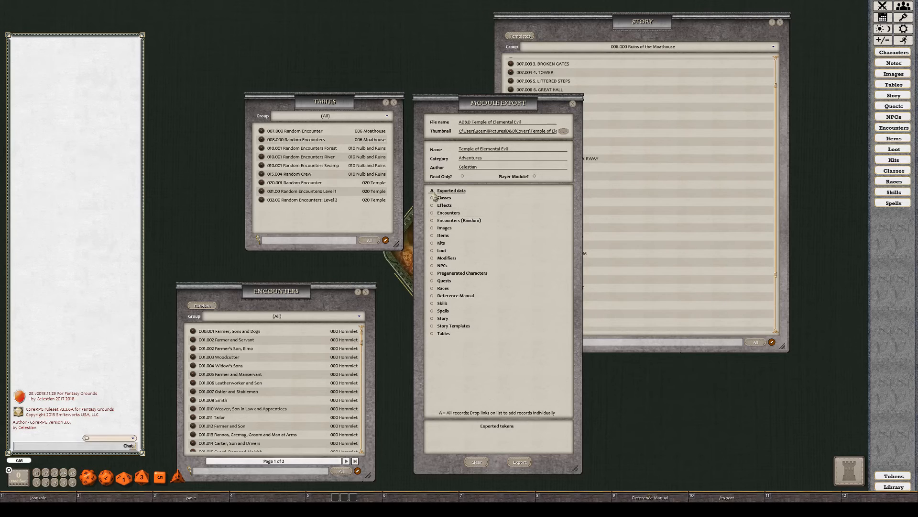
pyautogui.click(433, 190)
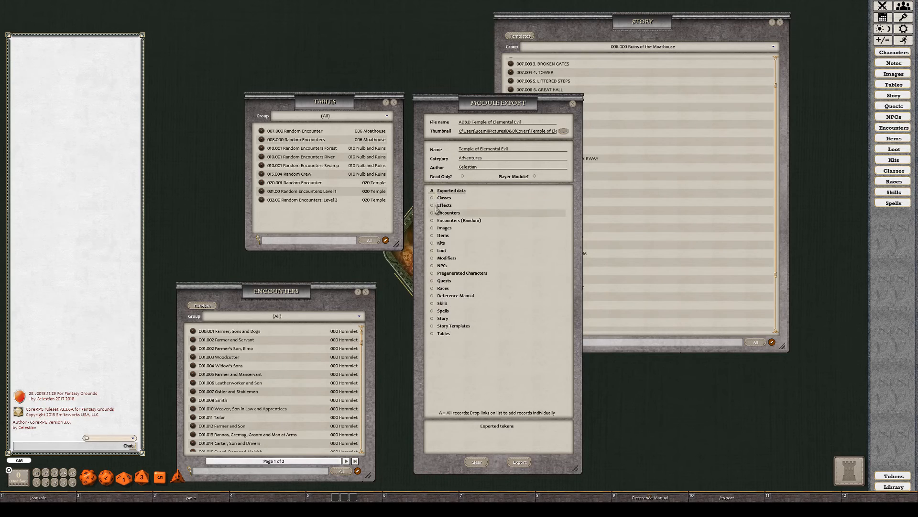
pyautogui.click(432, 191)
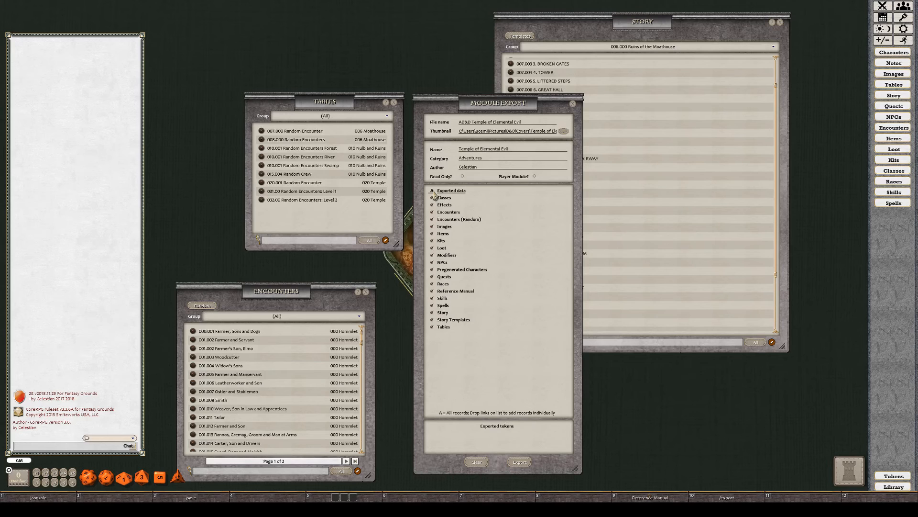
pyautogui.moveTo(492, 195)
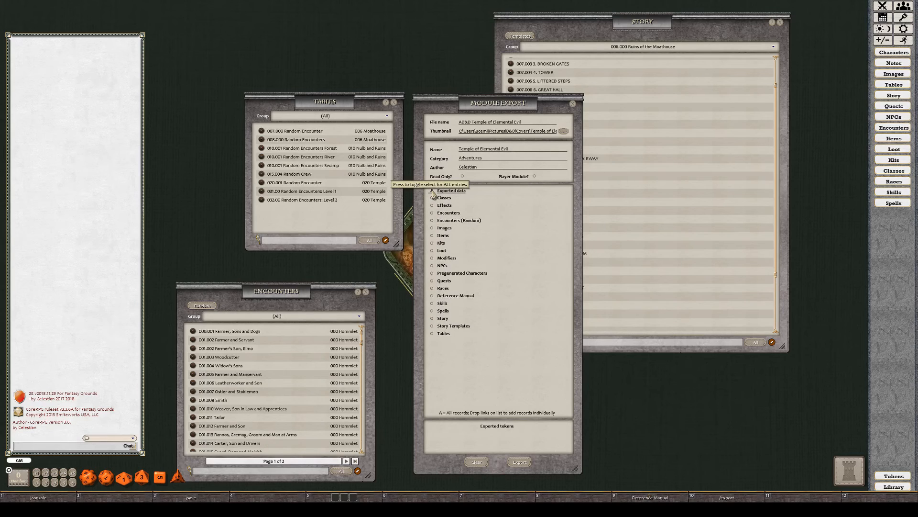
pyautogui.click(433, 190)
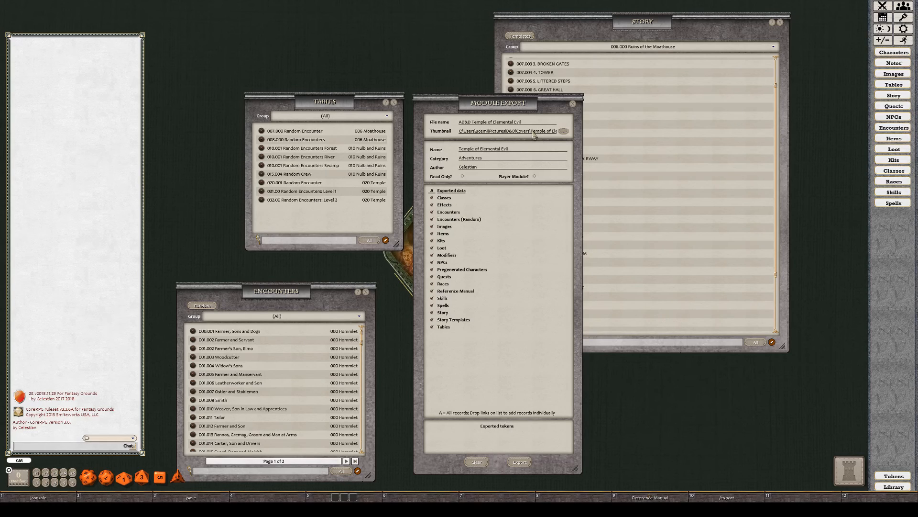
pyautogui.click(518, 461)
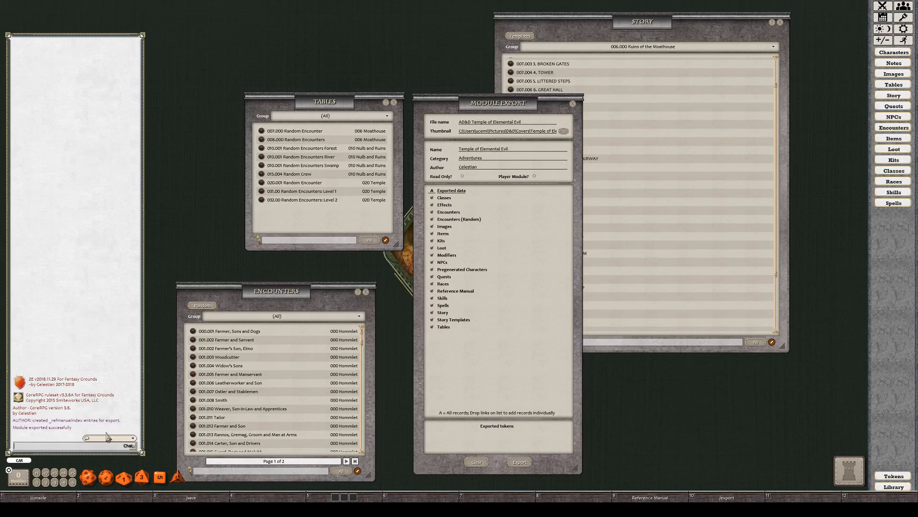
pyautogui.moveTo(712, 408)
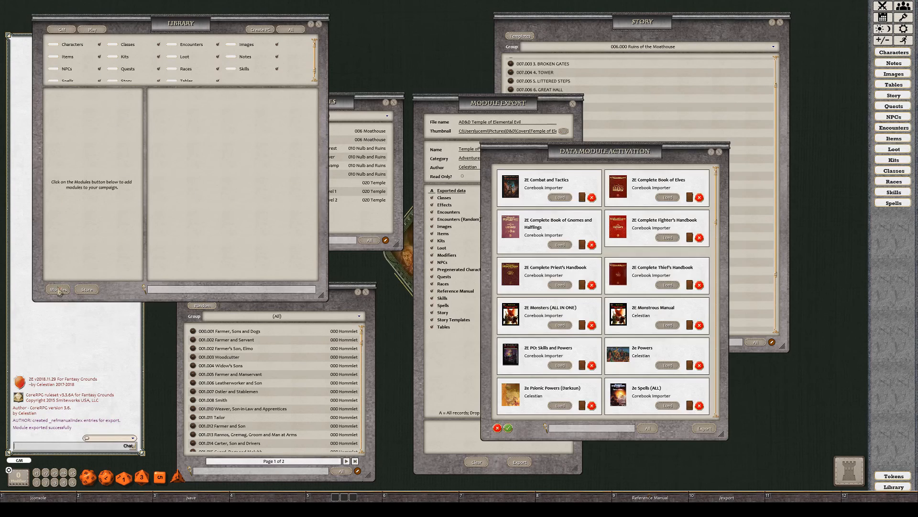
# Step: Scroll the module activation list to Temple of Elemental Evil and move the window aside
pyautogui.scroll(-3)
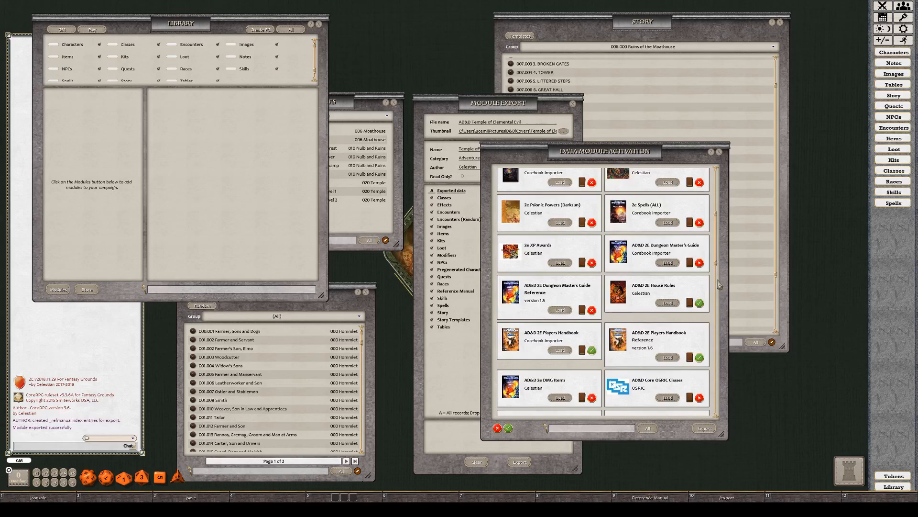
pyautogui.scroll(-3)
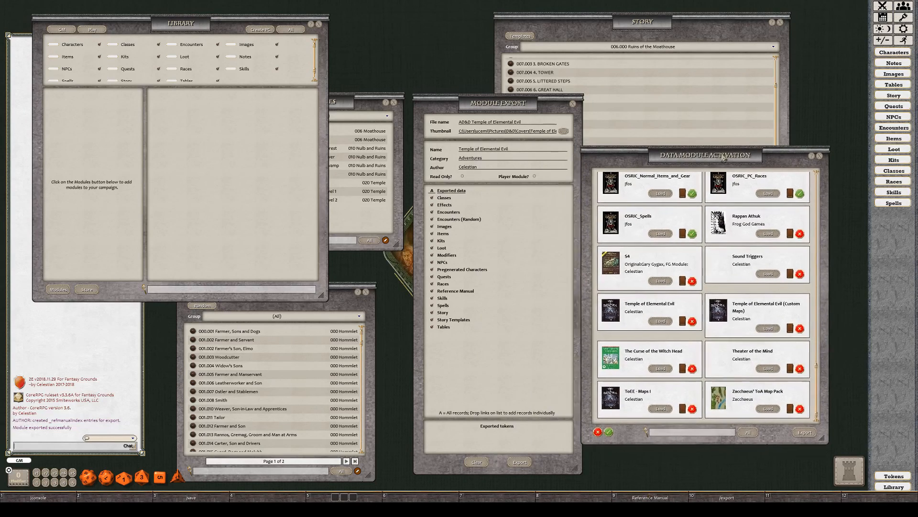
pyautogui.moveTo(705, 155); pyautogui.dragTo(730, 155)
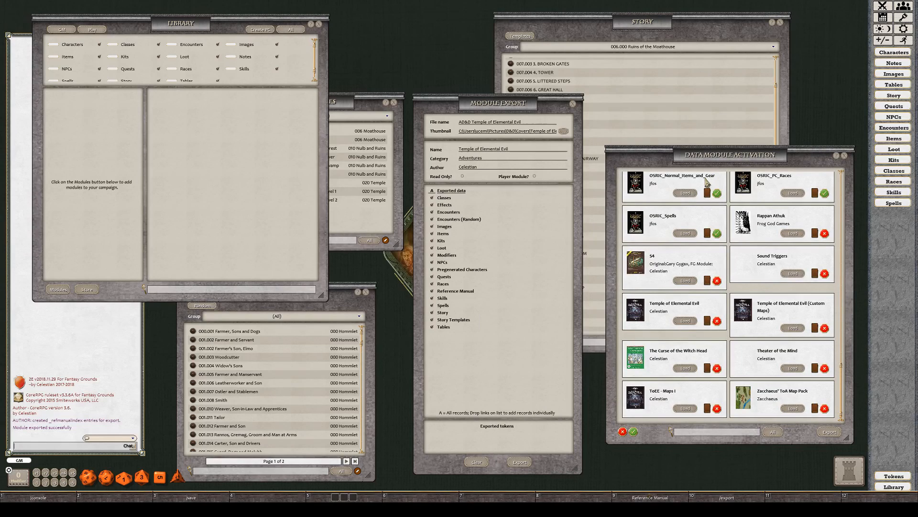